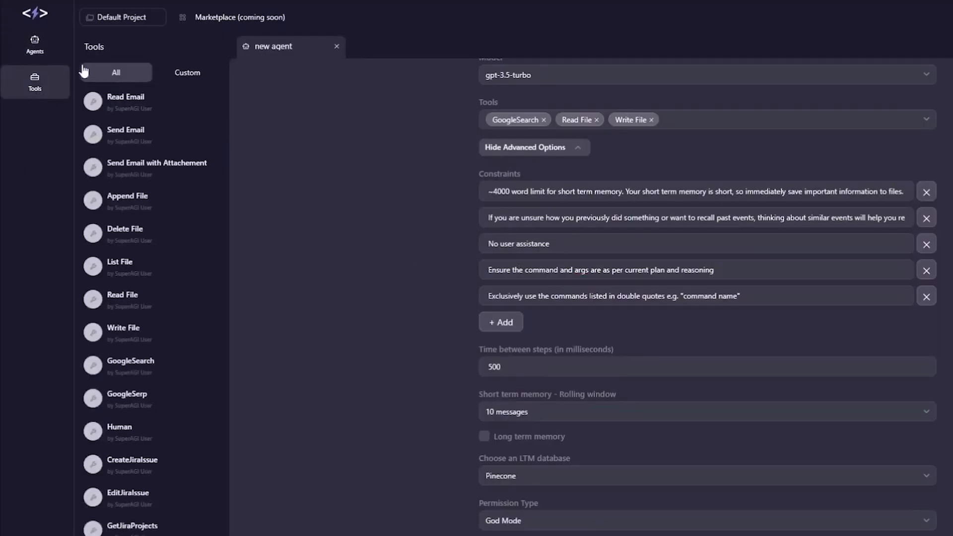
{"action": "mouse_move", "coordinate": [173, 97]}
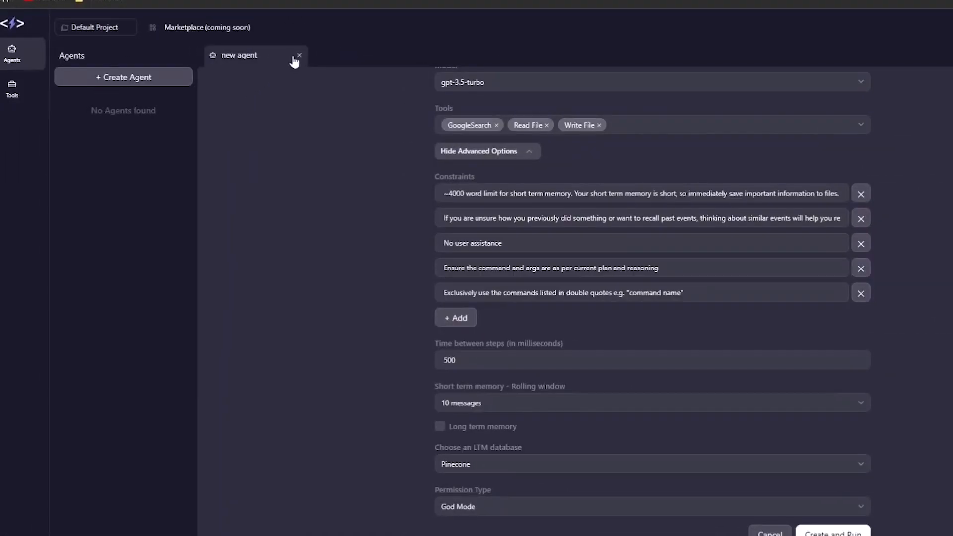
Step: Close the old agent form and reopen a blank new-agent form with gpt-4 and three tools
{"action": "left_click", "coordinate": [298, 55]}
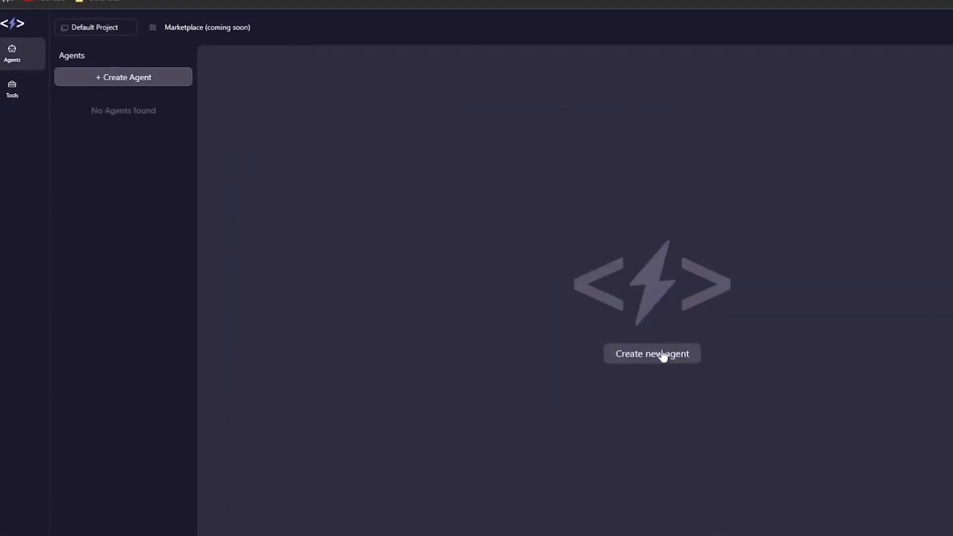
{"action": "left_click", "coordinate": [651, 354]}
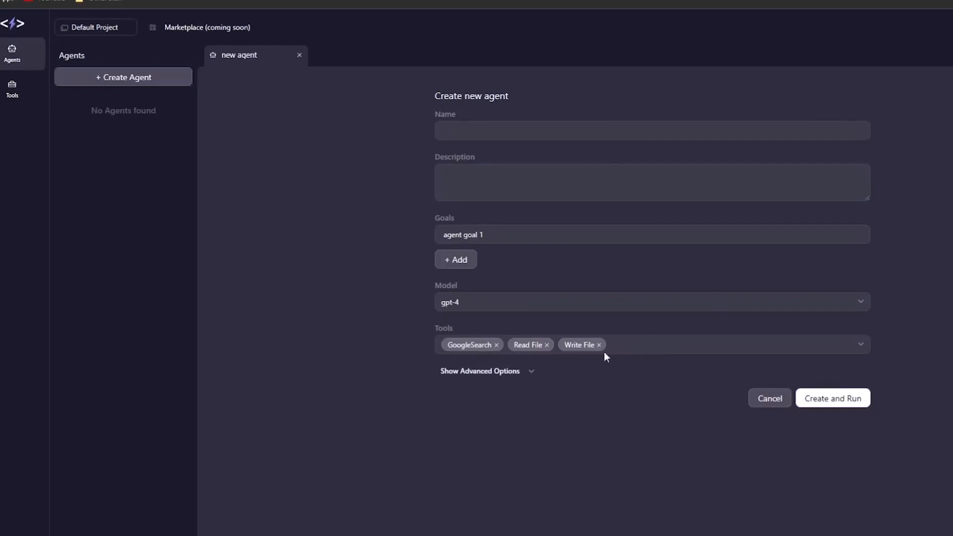
{"action": "left_click", "coordinate": [299, 55]}
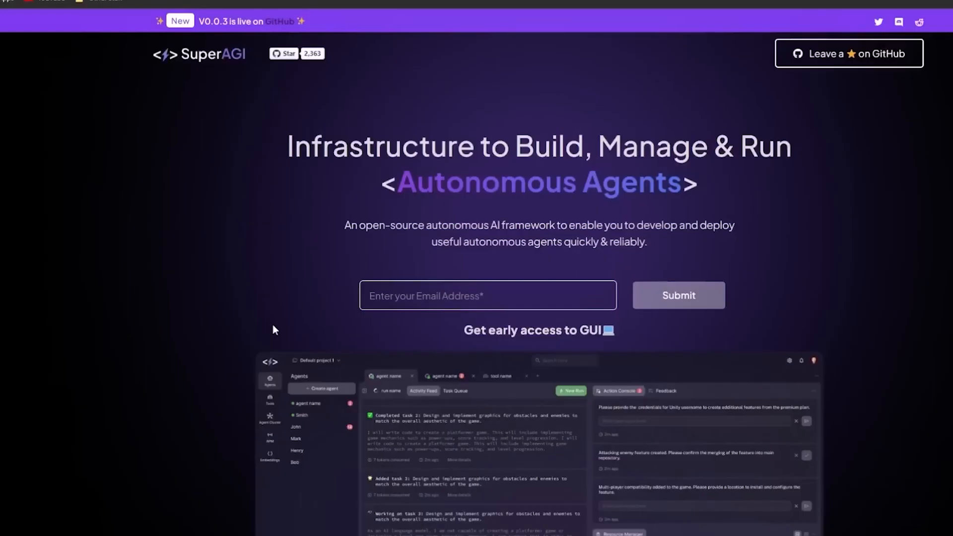
{"action": "mouse_move", "coordinate": [328, 319]}
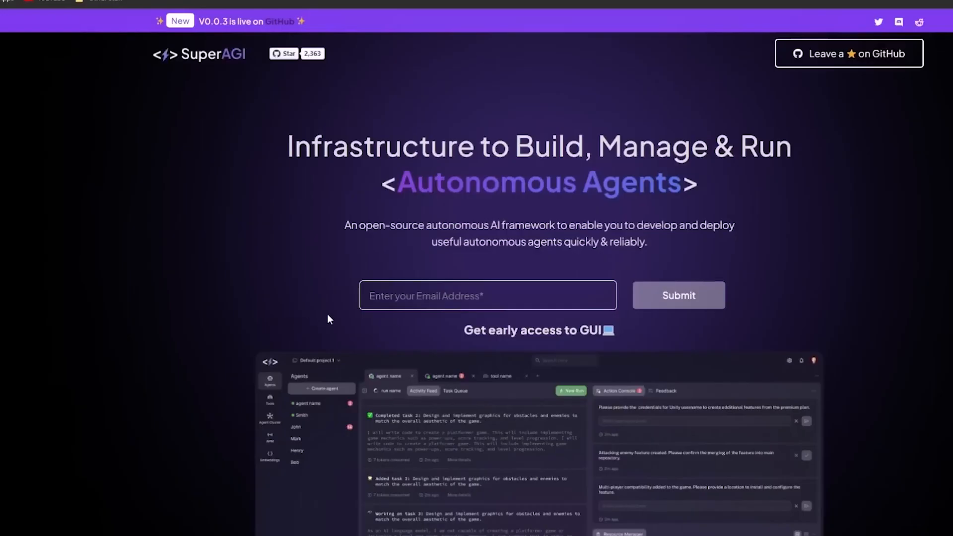
Step: Scroll the SuperAGI site down to Other Super Features: Open Source, GUI, Action Console
{"action": "scroll", "scroll_direction": "down", "scroll_amount": 3}
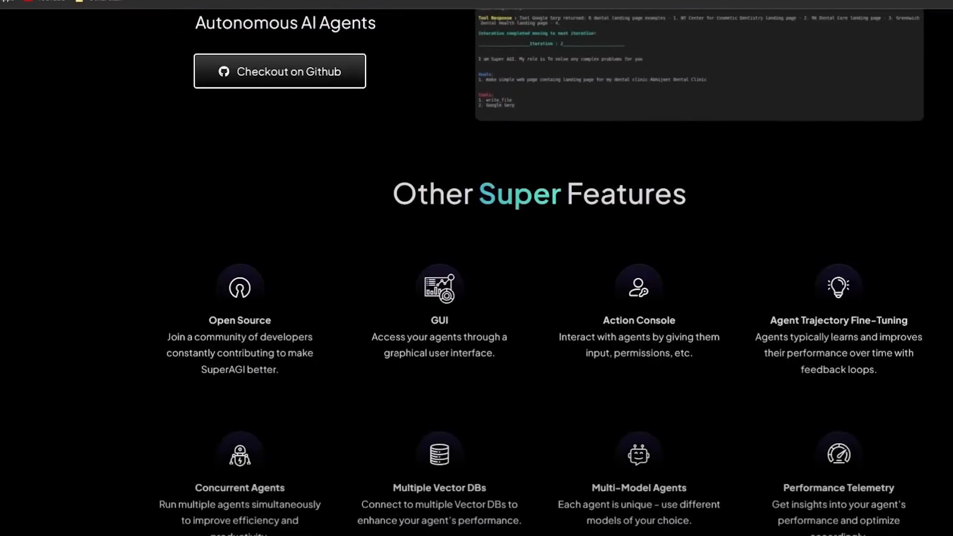
{"action": "scroll", "scroll_direction": "down", "scroll_amount": 3}
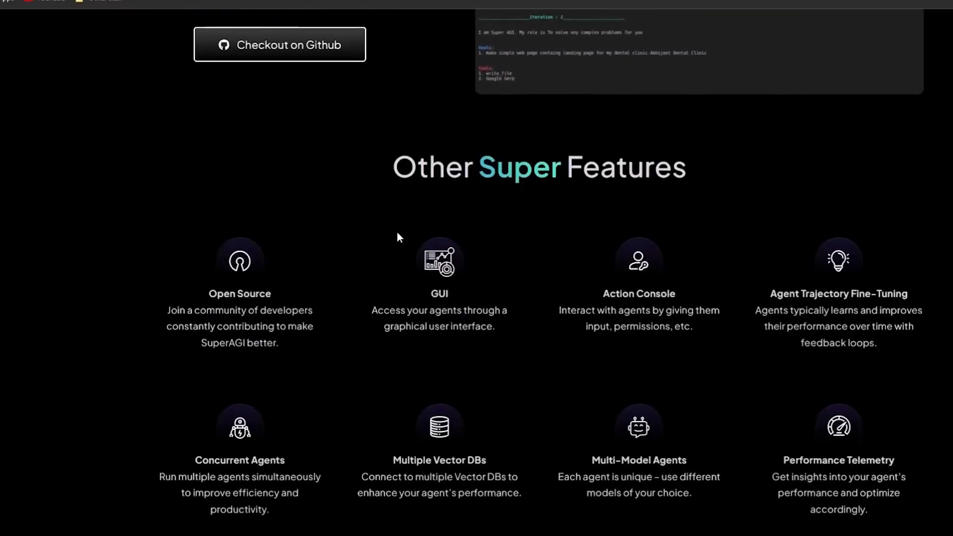